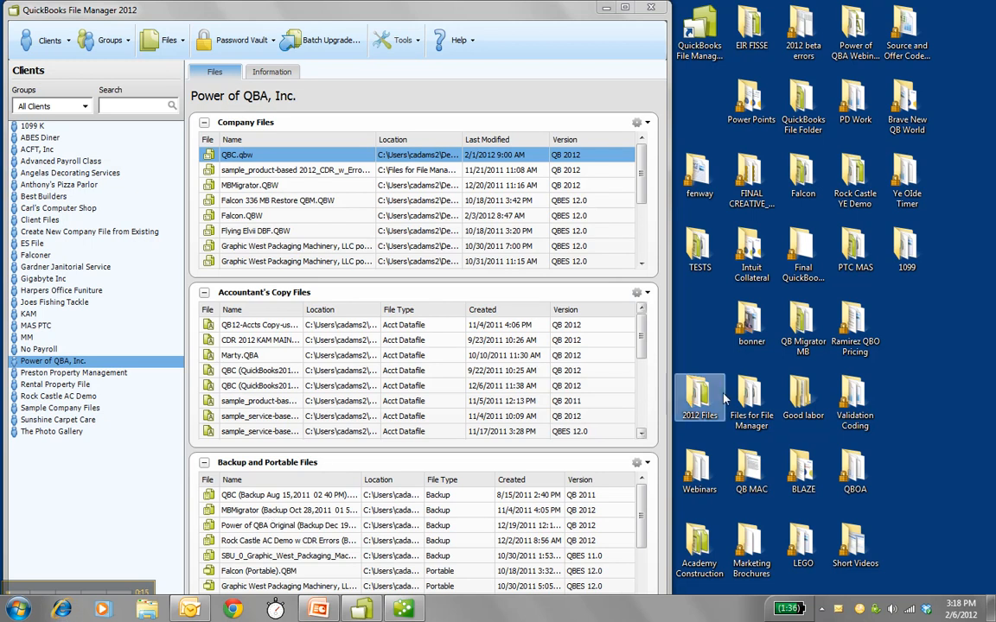
Browse the File Manager folder, select a backup file for the client and view the company file's actions.
double_click(750, 397)
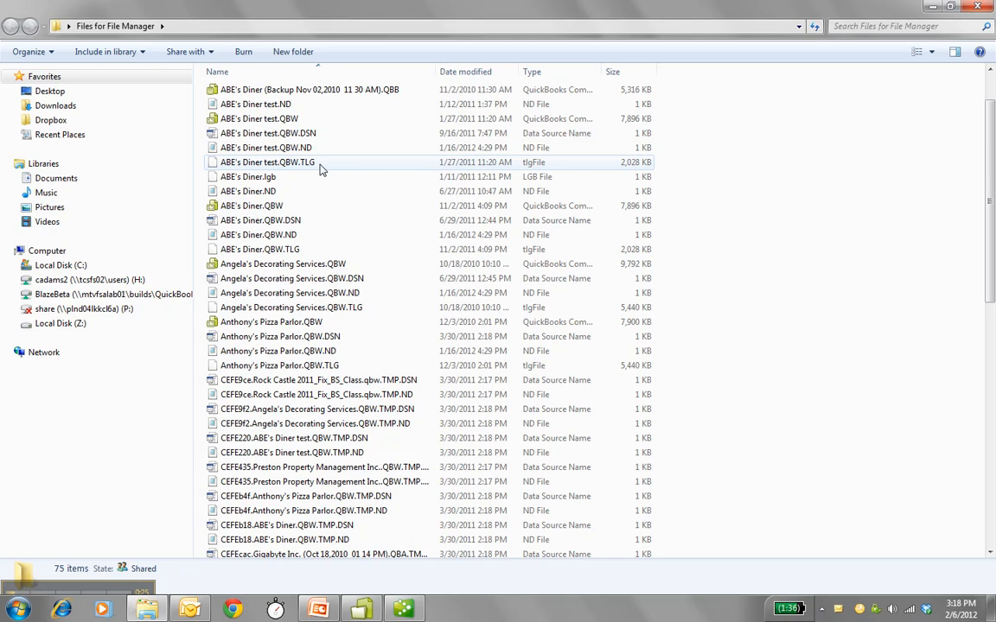
mouse_move(254, 133)
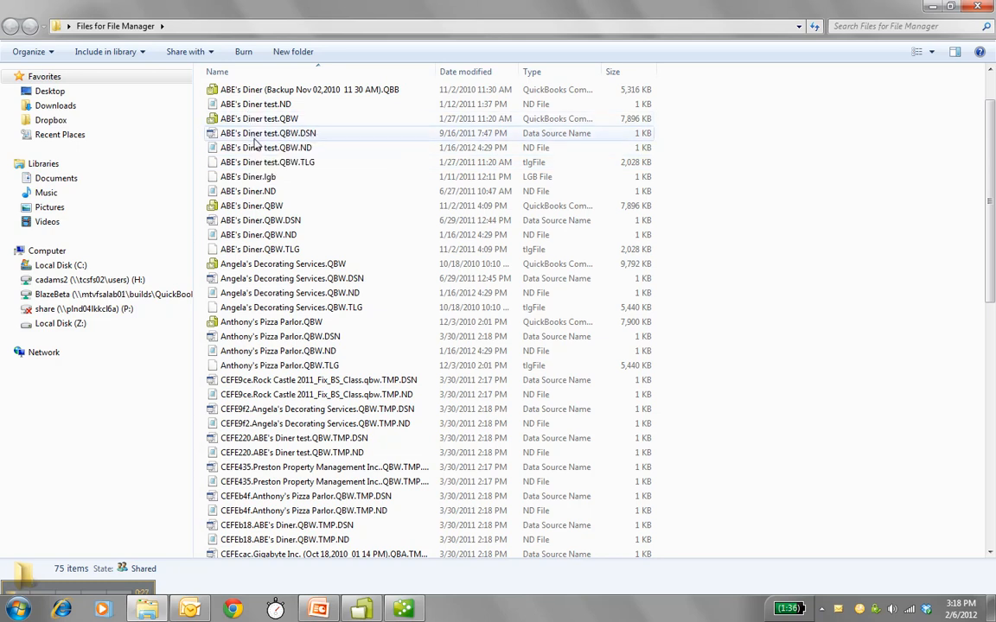
mouse_move(268, 133)
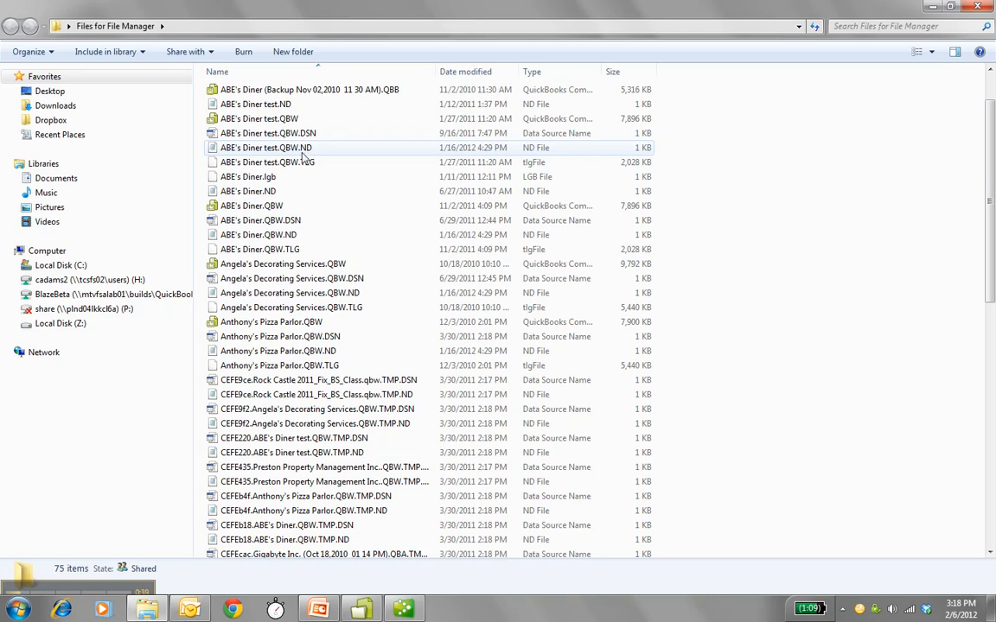
mouse_move(248, 176)
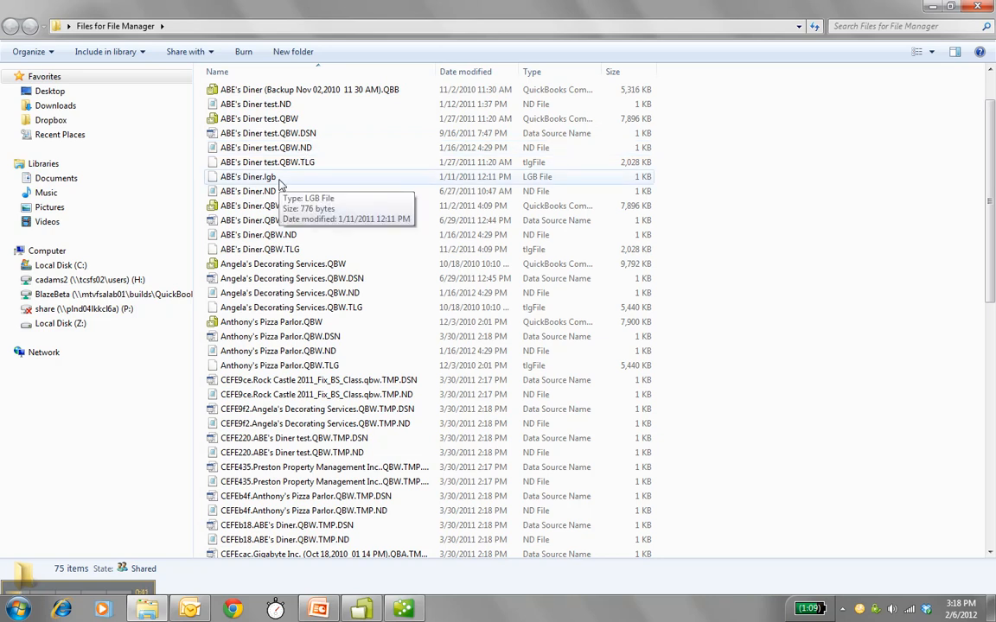
mouse_move(379, 128)
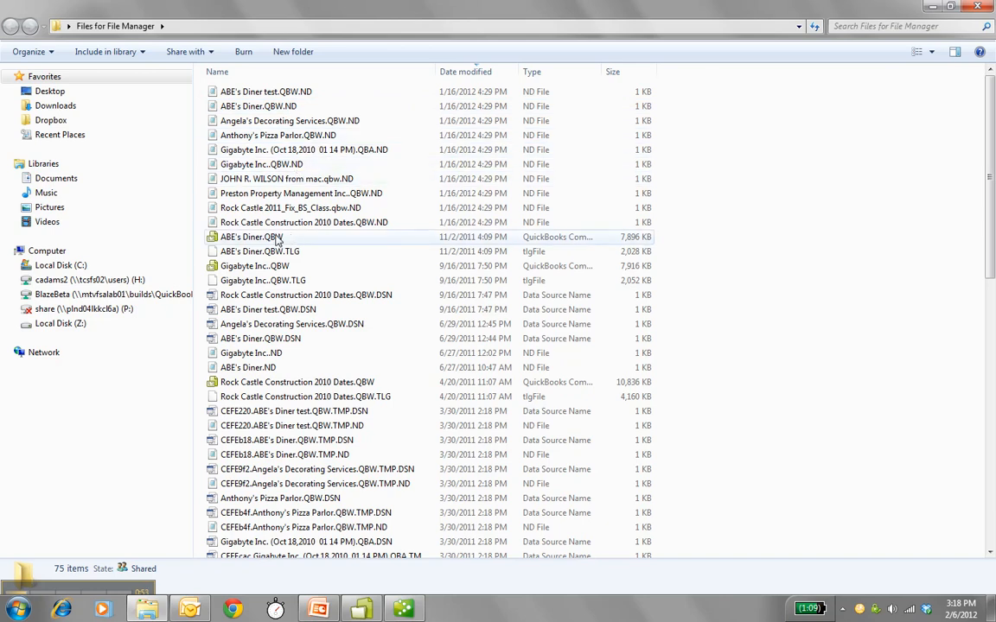
mouse_move(280, 240)
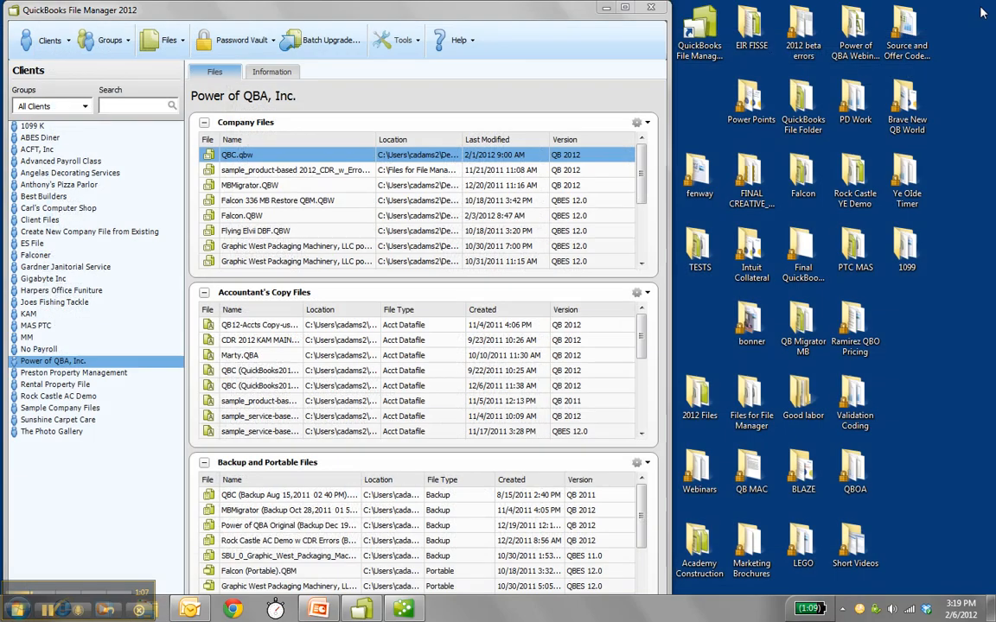
mouse_move(532, 93)
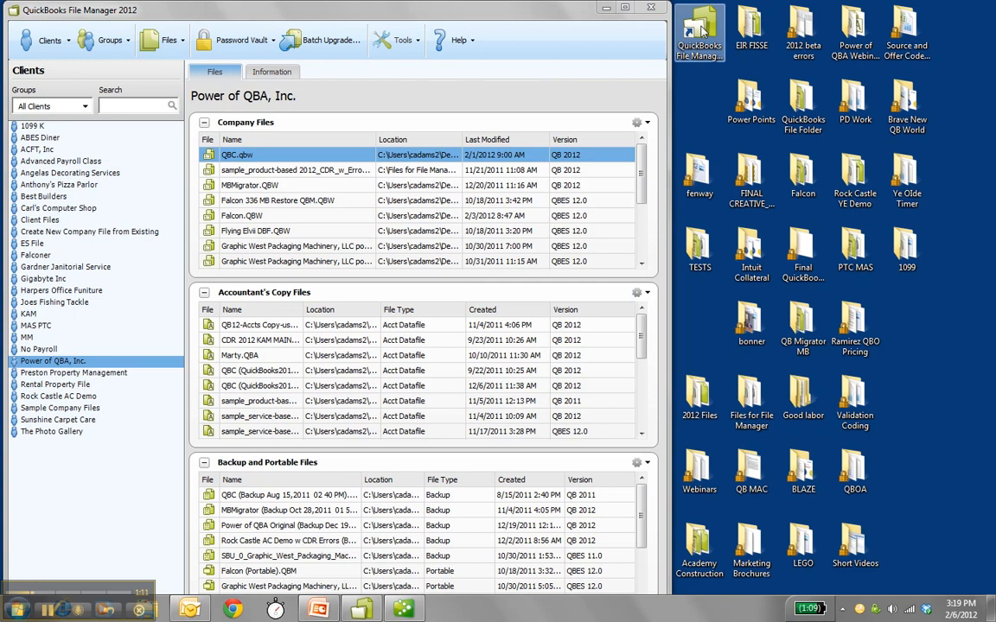
mouse_move(584, 17)
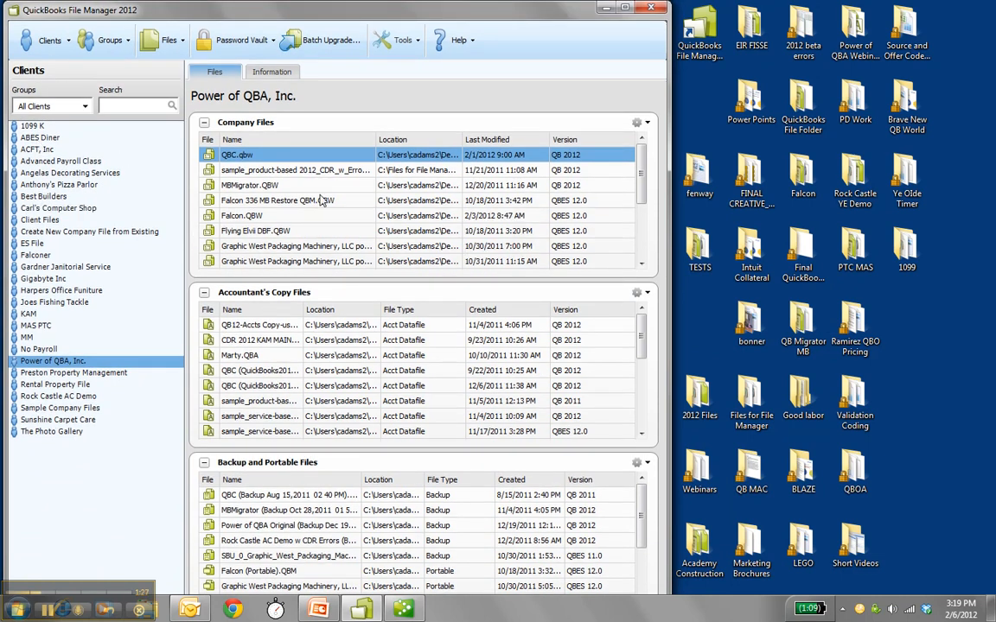
mouse_move(262, 176)
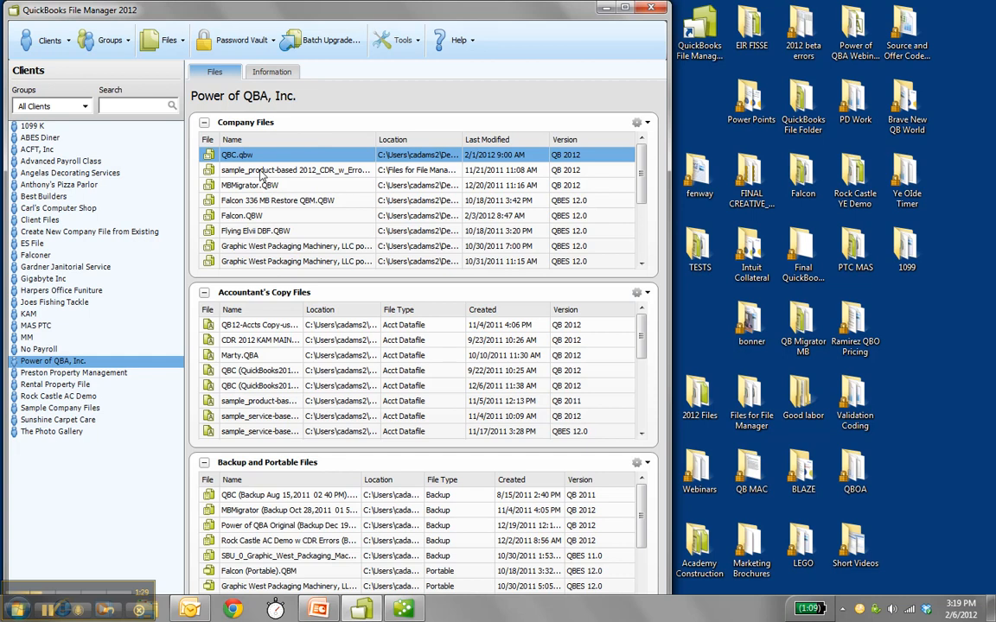
mouse_move(303, 307)
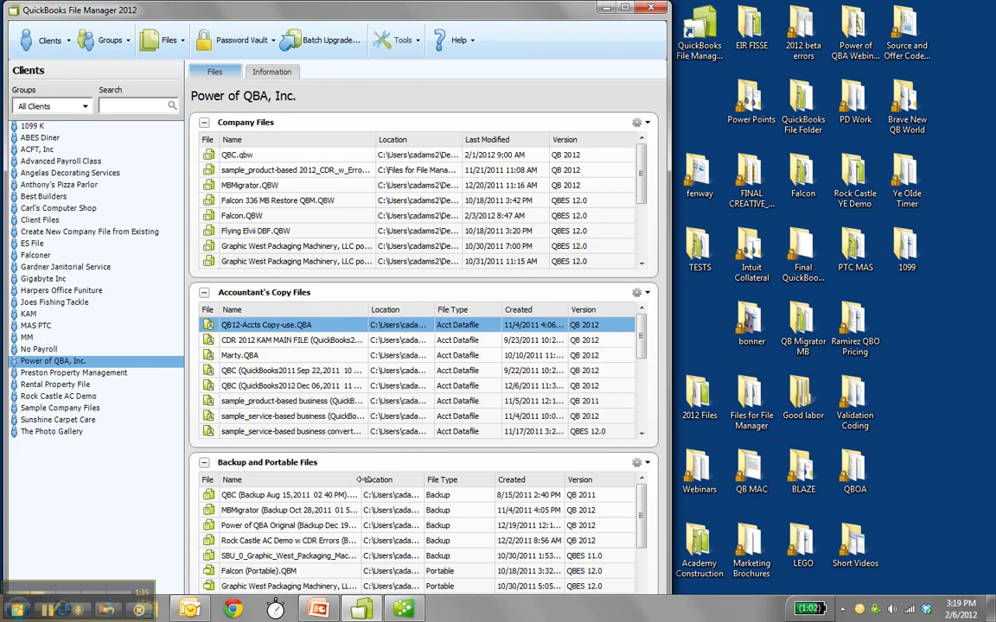
click(294, 495)
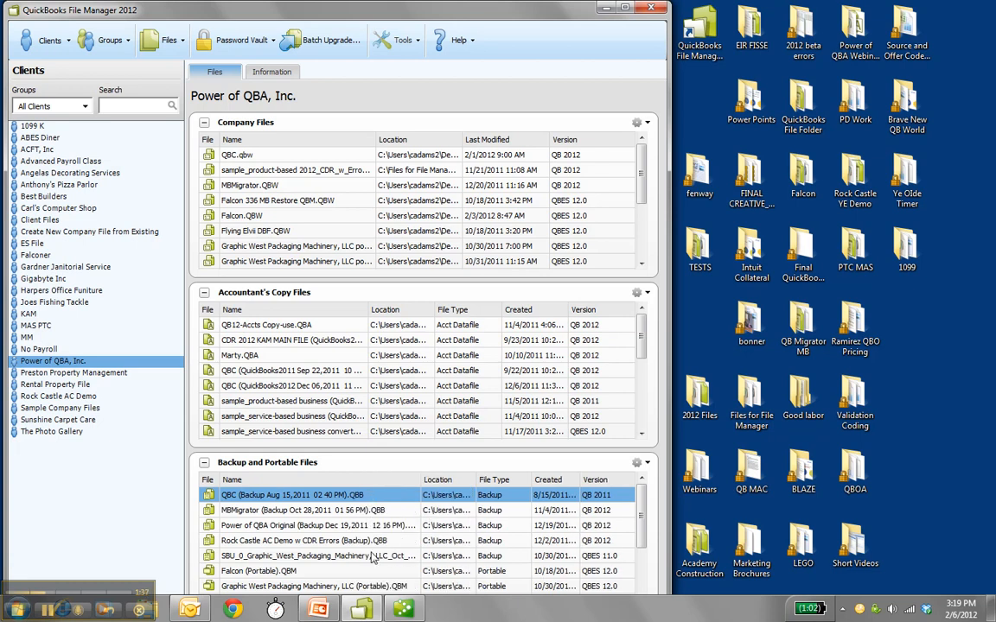
mouse_move(176, 494)
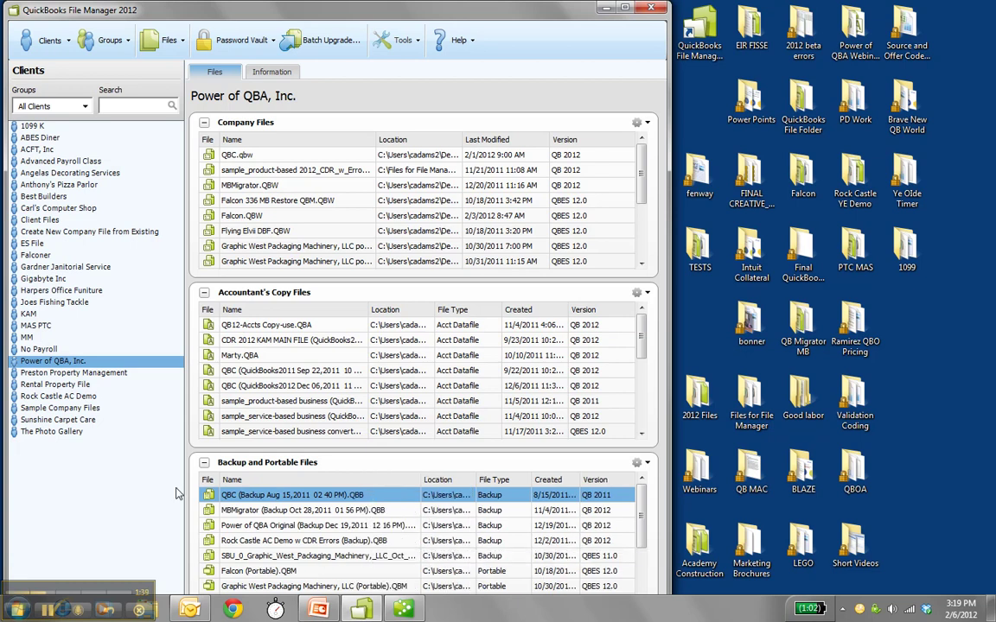
mouse_move(412, 163)
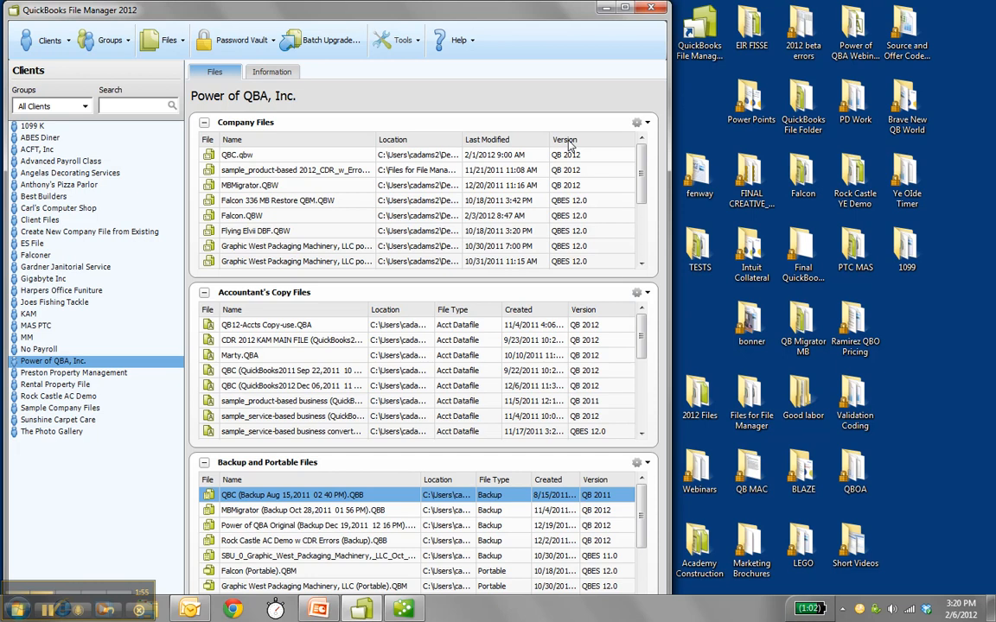
right_click(238, 155)
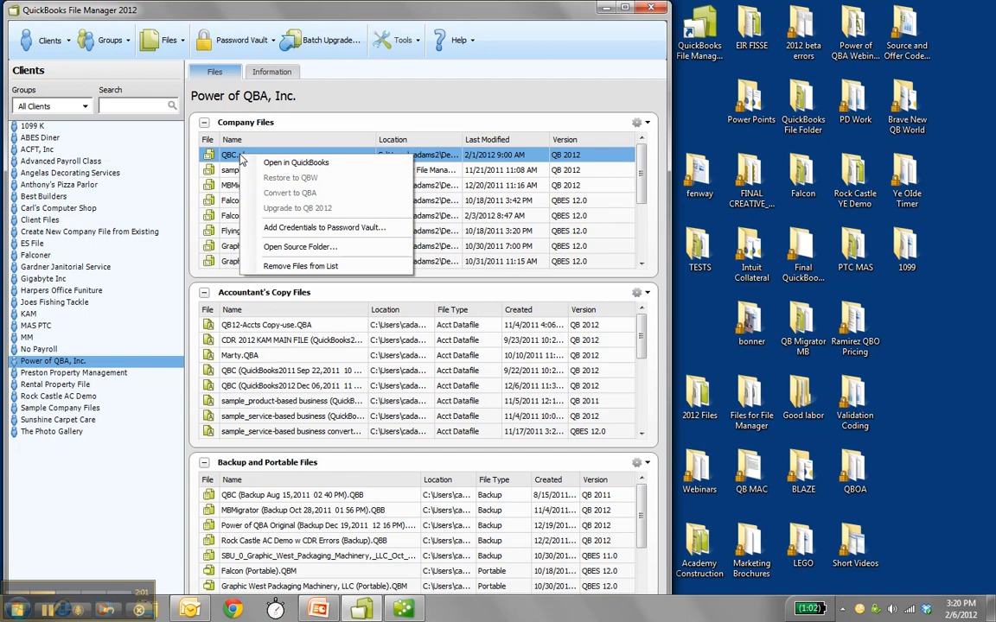
mouse_move(301, 245)
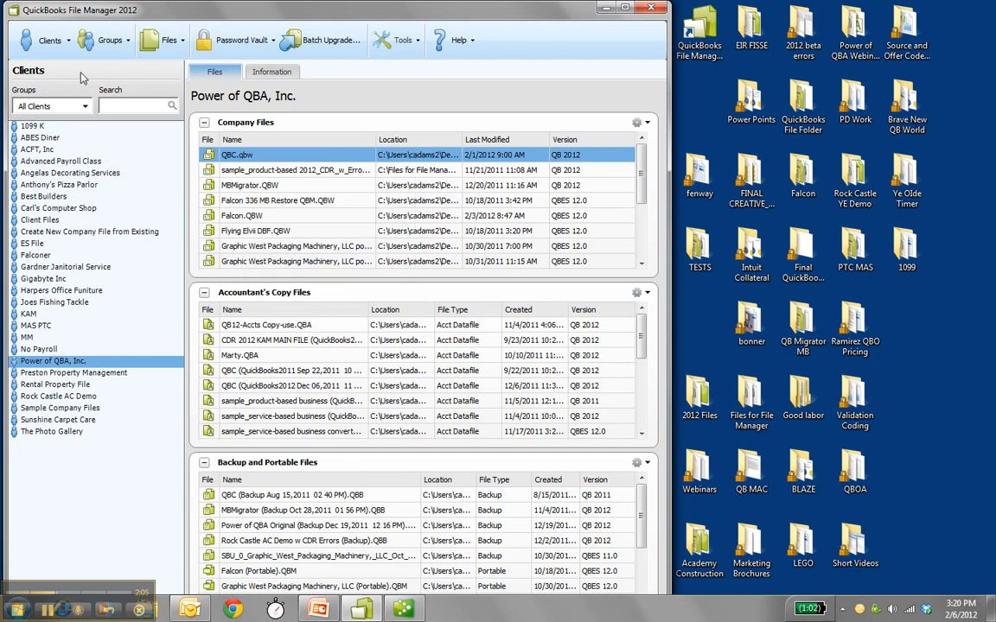
Run the client list update wizard through the folder names step, then close it without changes.
click(42, 39)
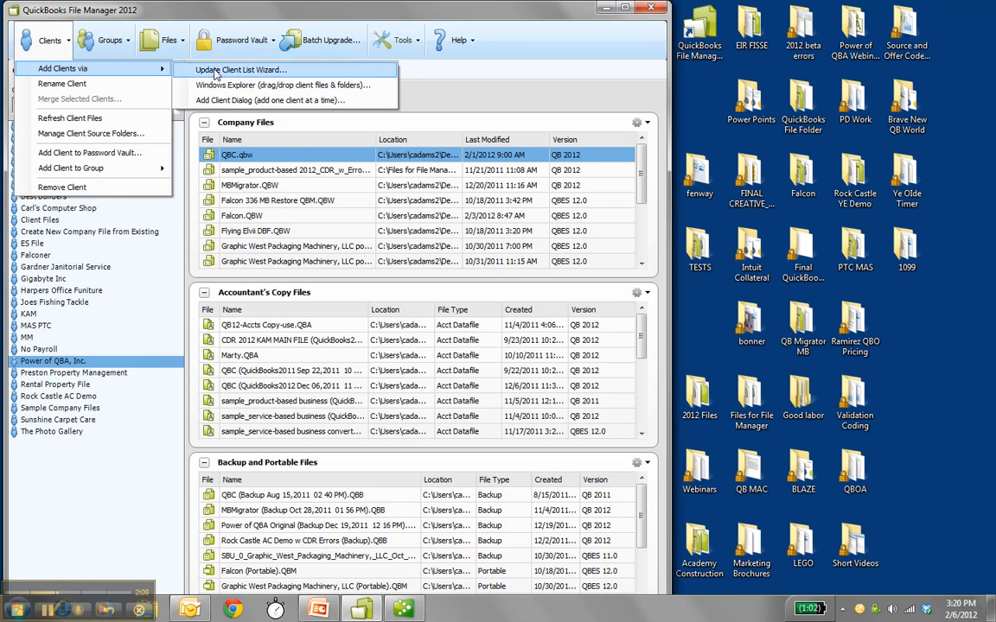
click(240, 69)
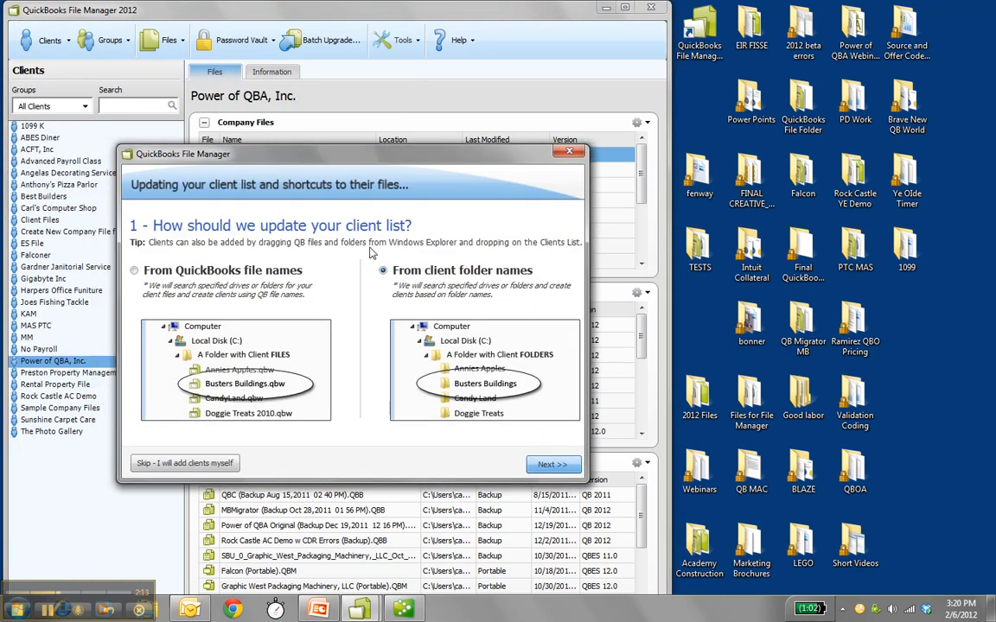
mouse_move(361, 262)
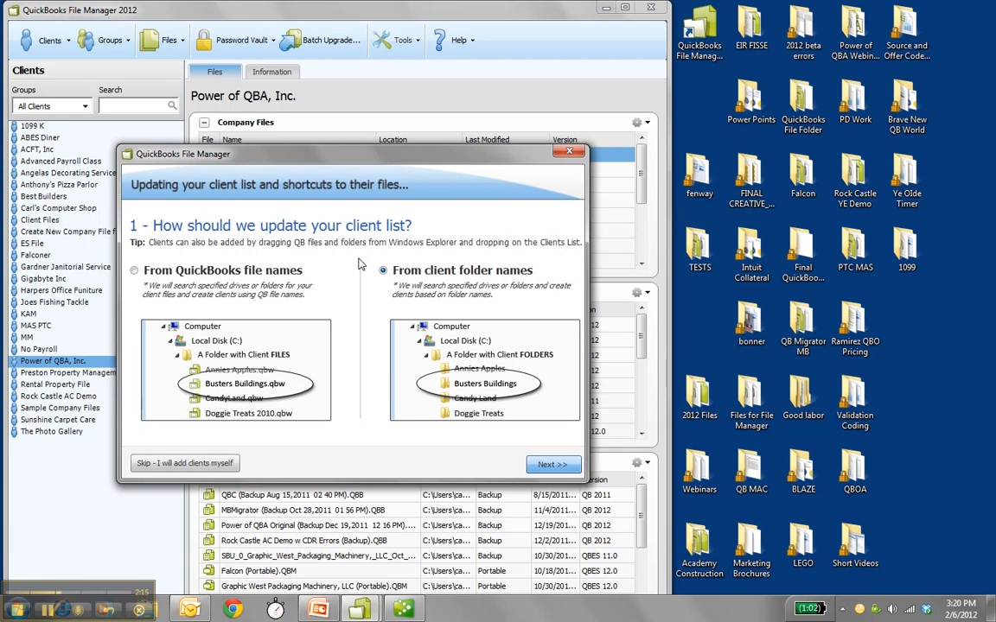
mouse_move(465, 303)
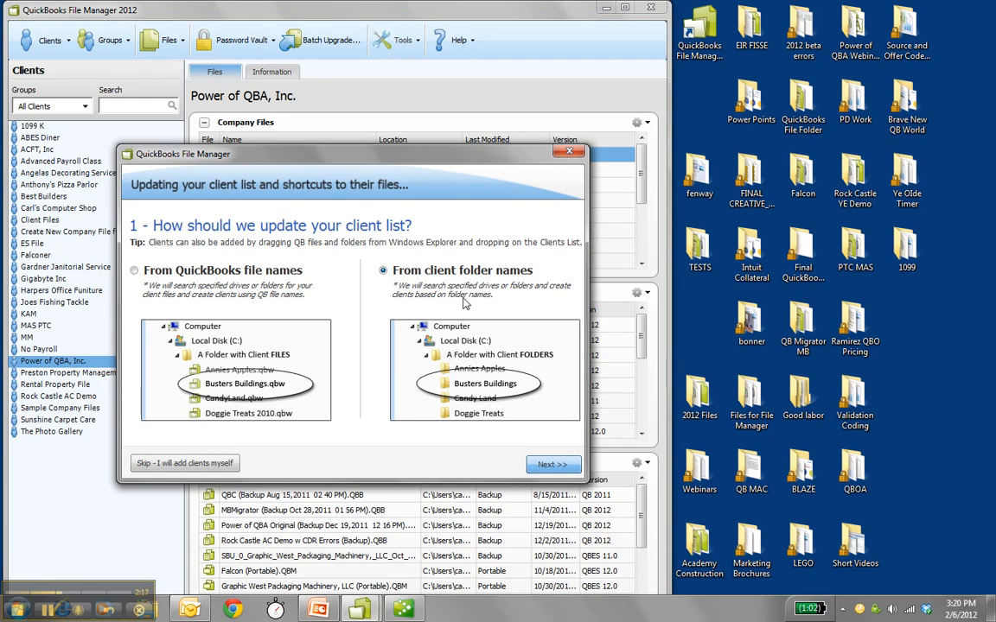
click(553, 463)
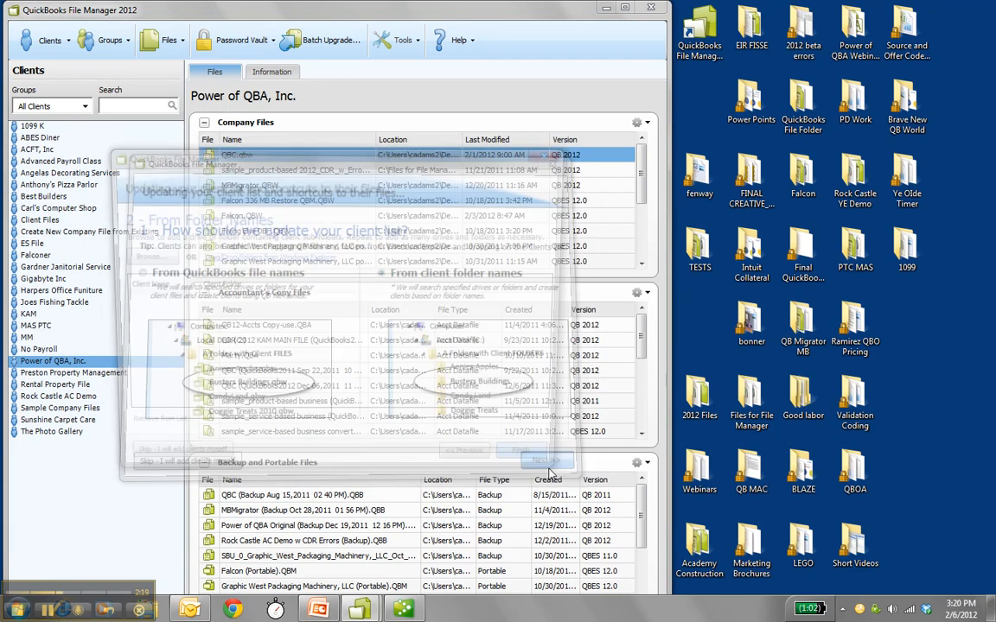
click(138, 256)
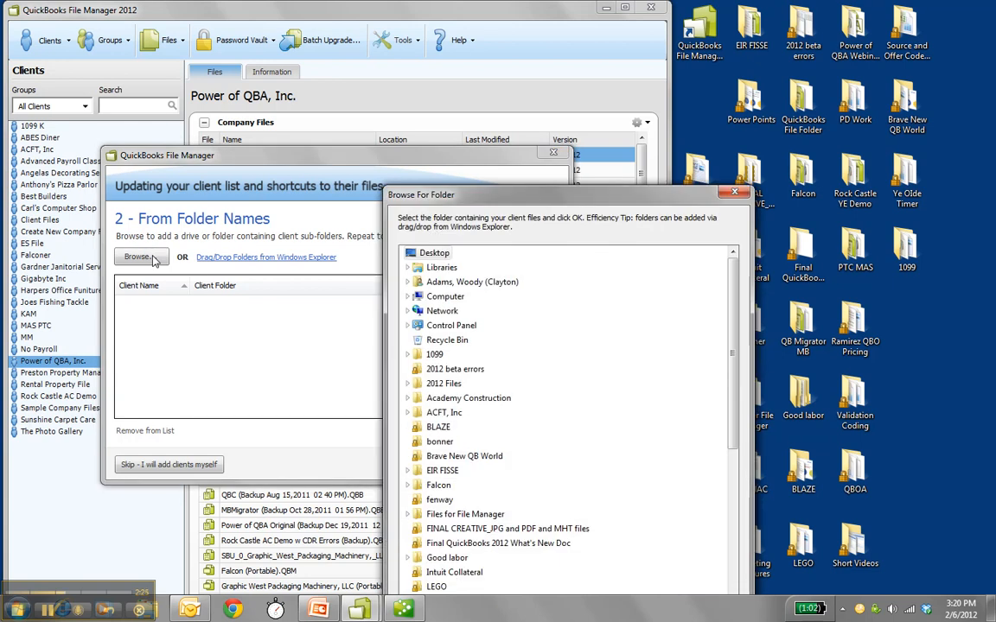
mouse_move(363, 257)
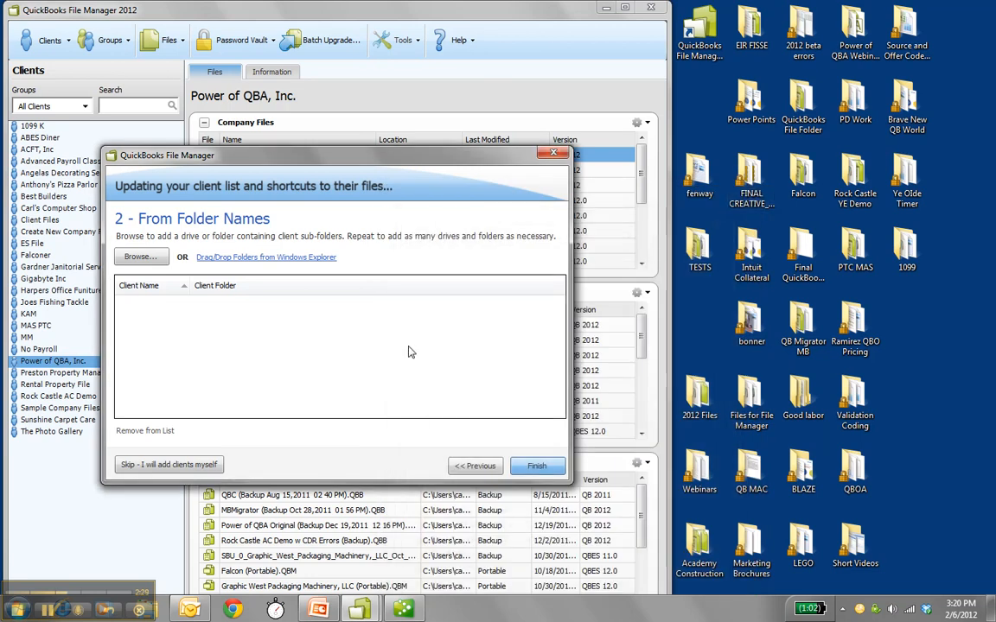
click(536, 467)
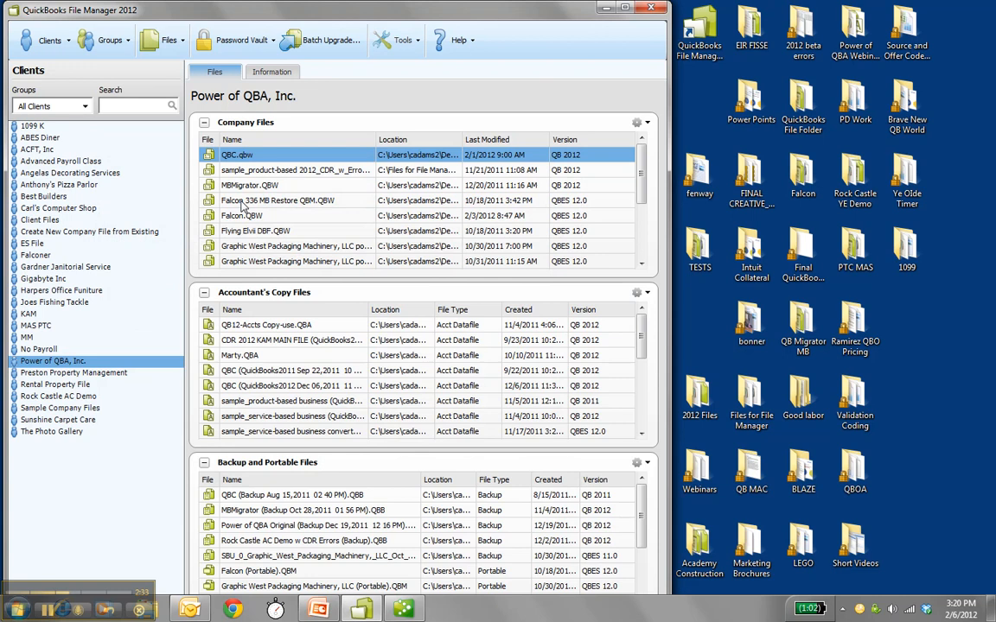
mouse_move(325, 109)
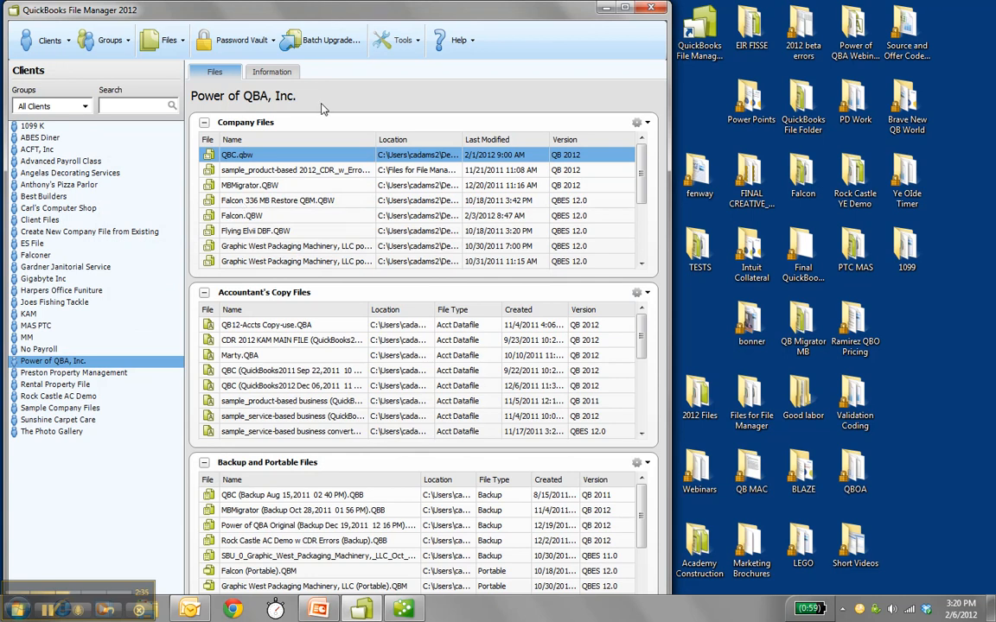
Show Power of QBA, Inc.'s information: Form 1120, accrual basis, January tax year.
click(272, 72)
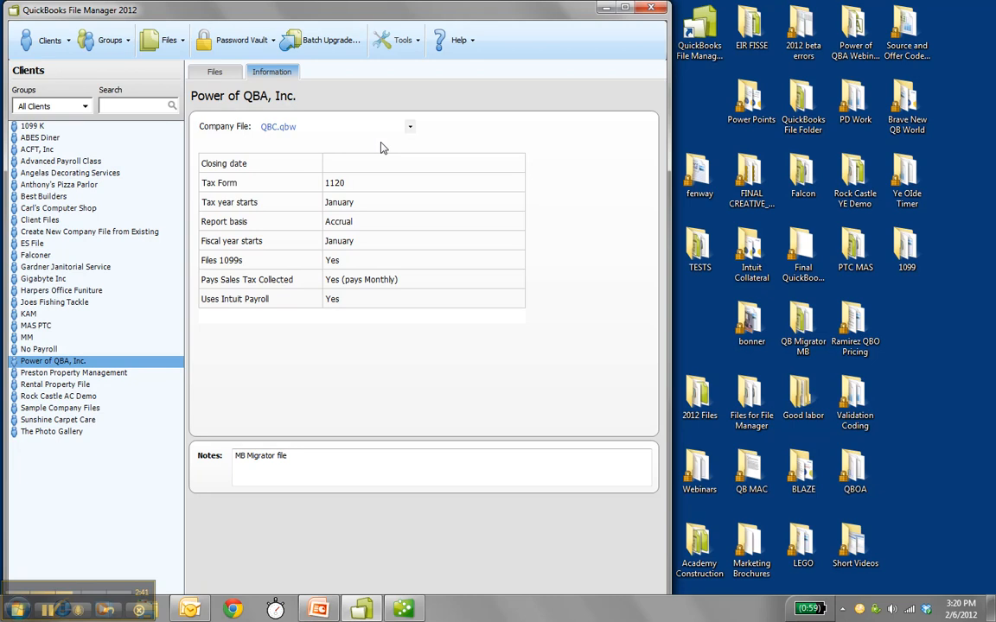
mouse_move(391, 194)
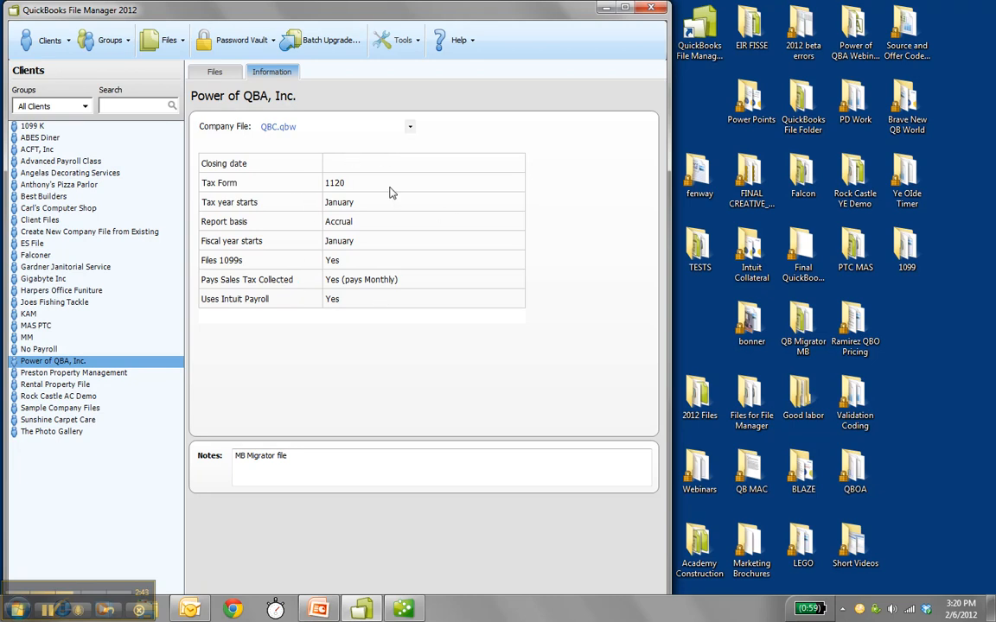
mouse_move(242, 104)
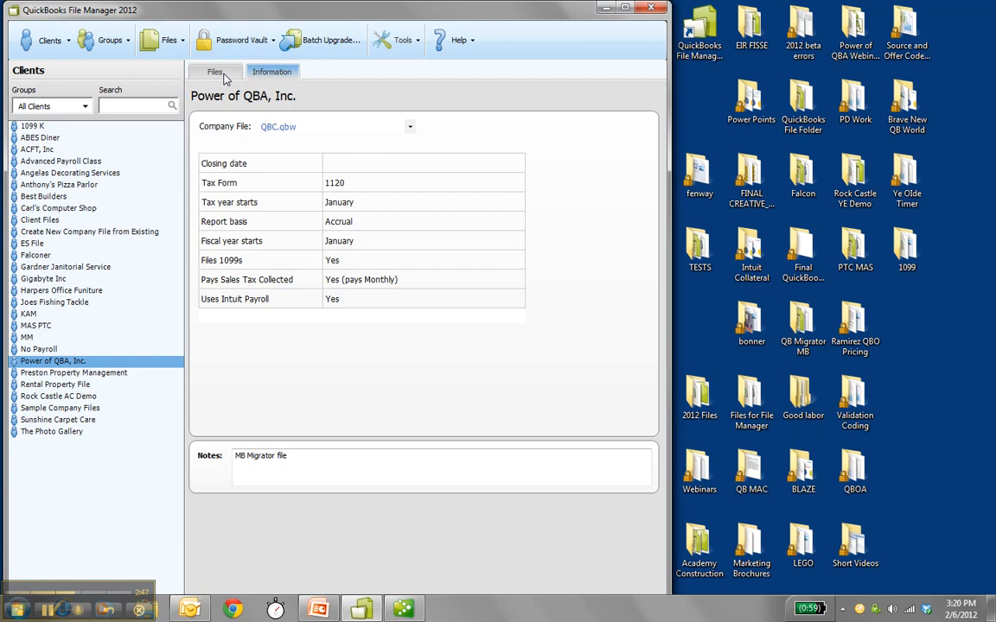
Return to Power of QBA, Inc.'s file lists and review the client group editor without changes.
click(215, 73)
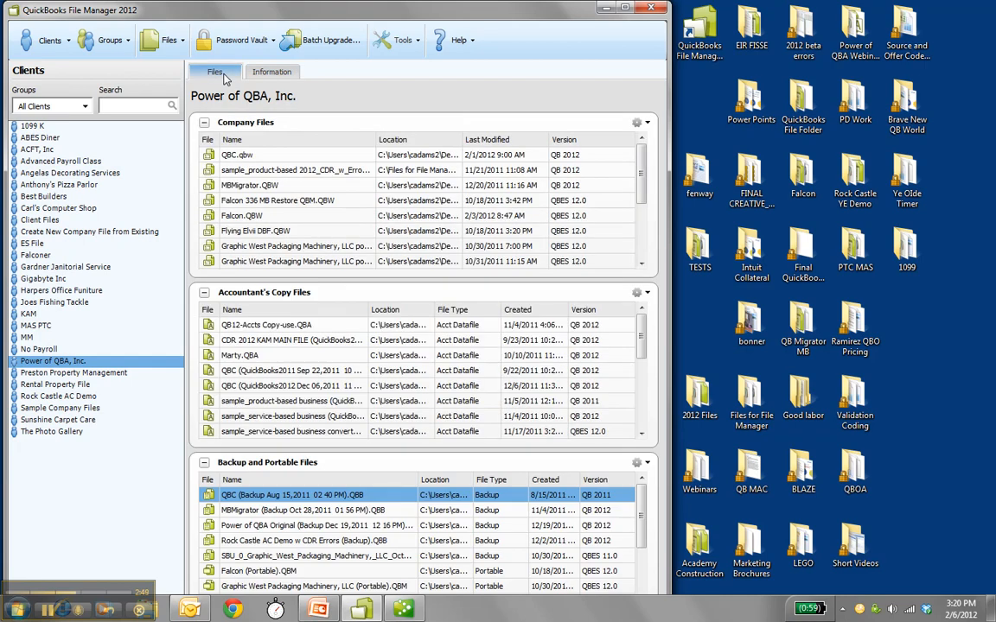
click(111, 40)
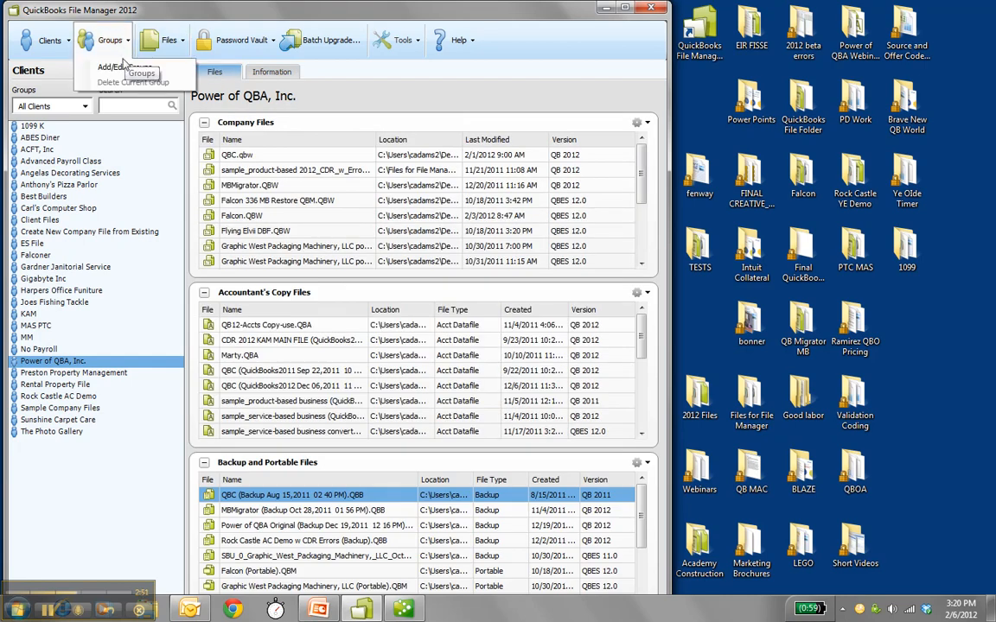
click(121, 67)
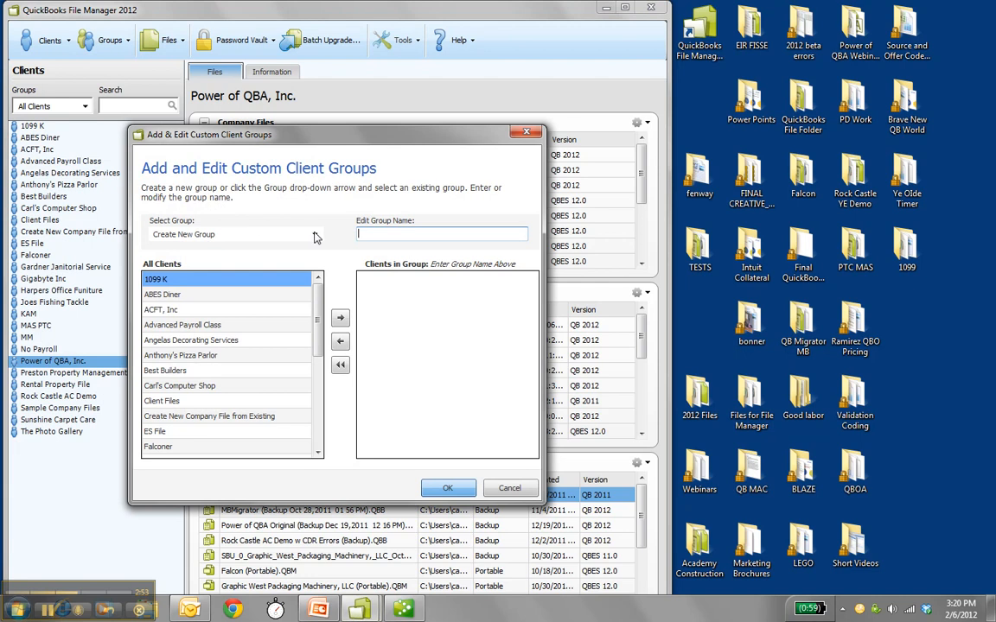
click(315, 235)
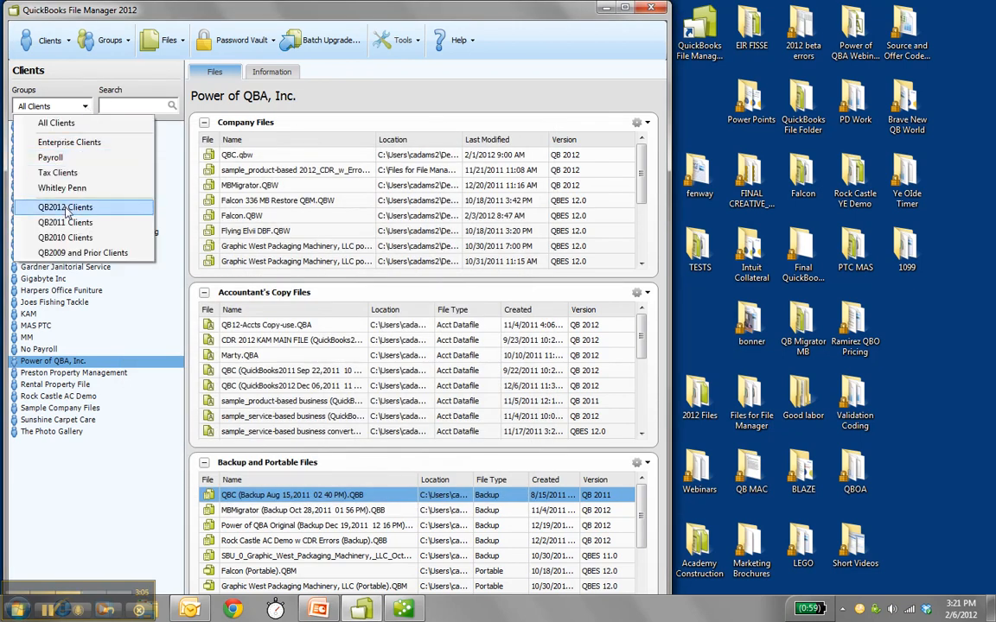
List all clients, reselect Power of QBA, Inc. and review the Files and Password Vault menus.
click(66, 208)
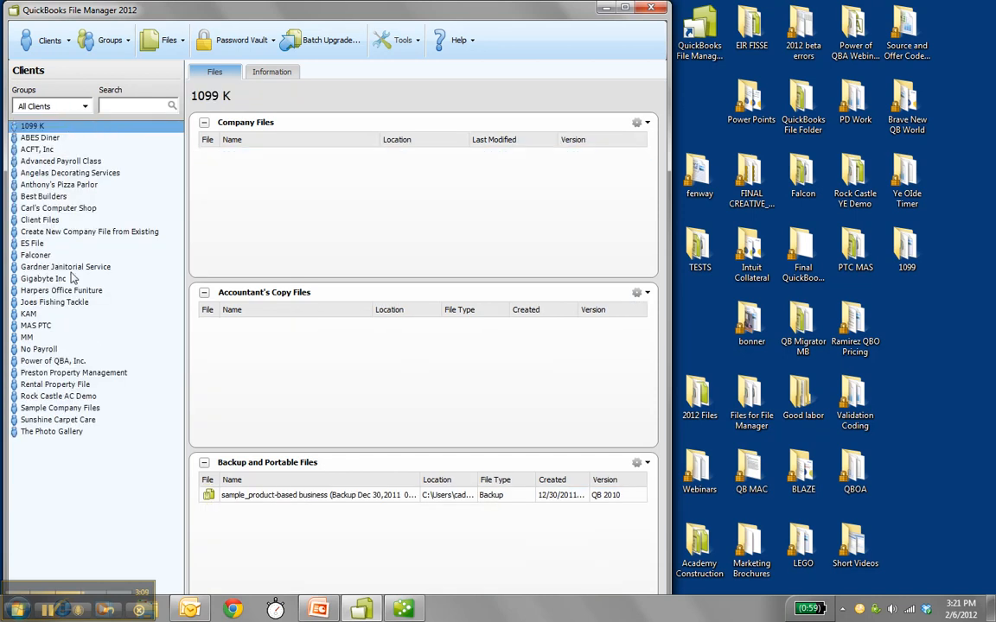
click(52, 362)
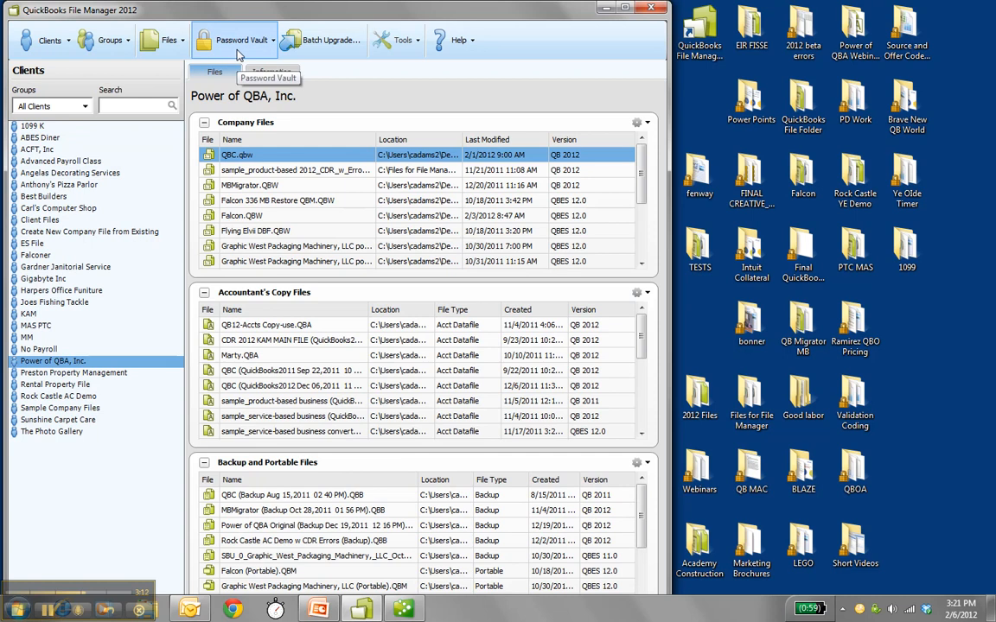
click(170, 40)
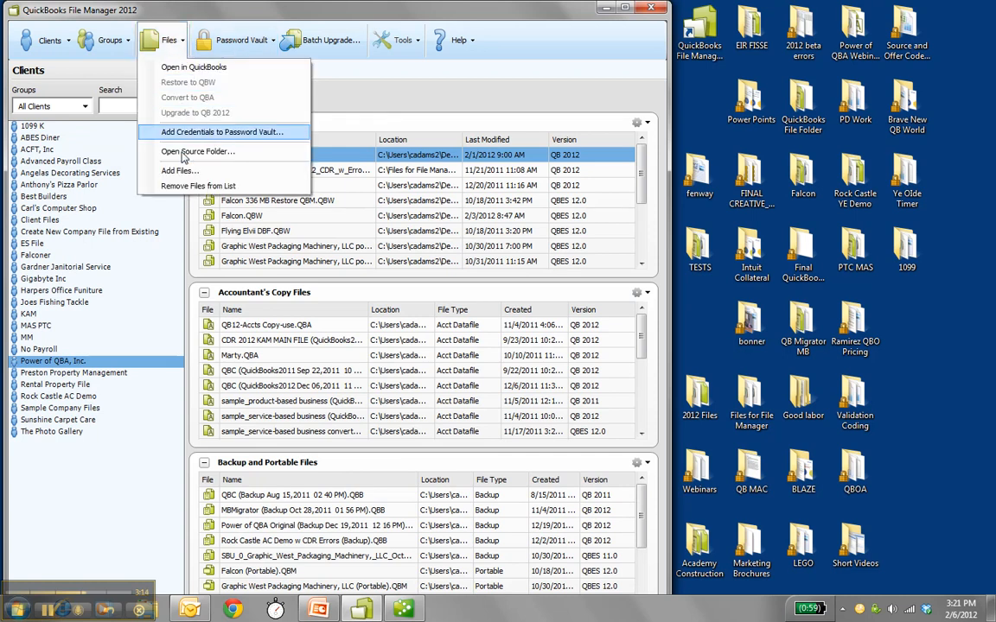
click(242, 40)
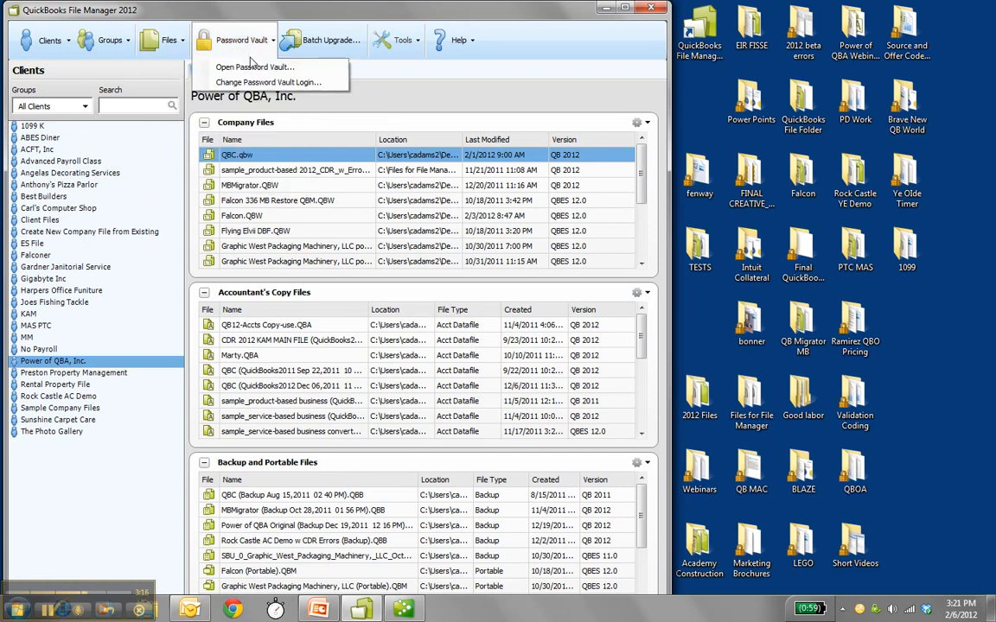
click(254, 66)
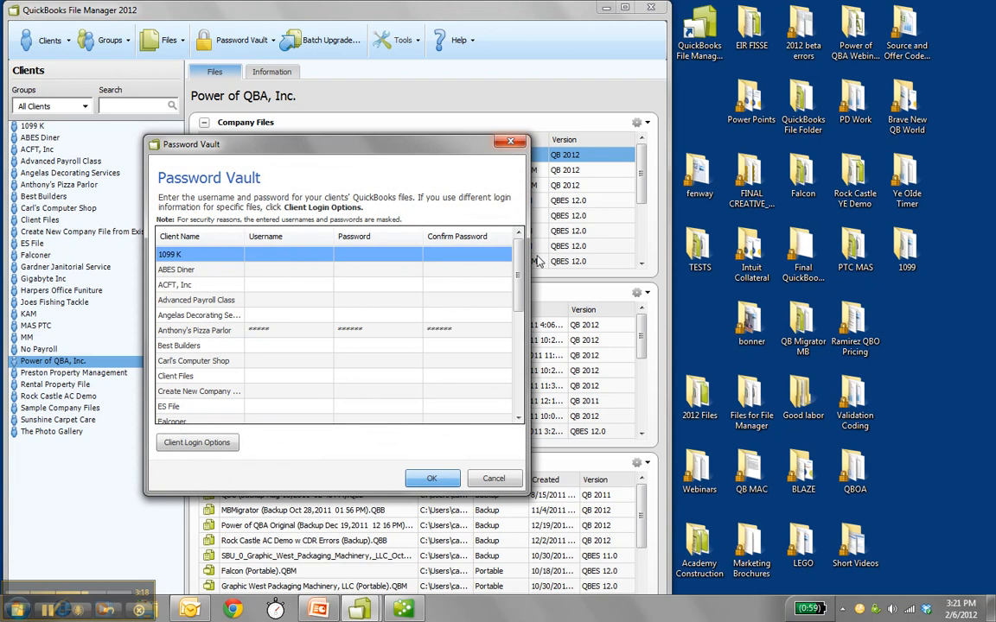
scroll(down, 3)
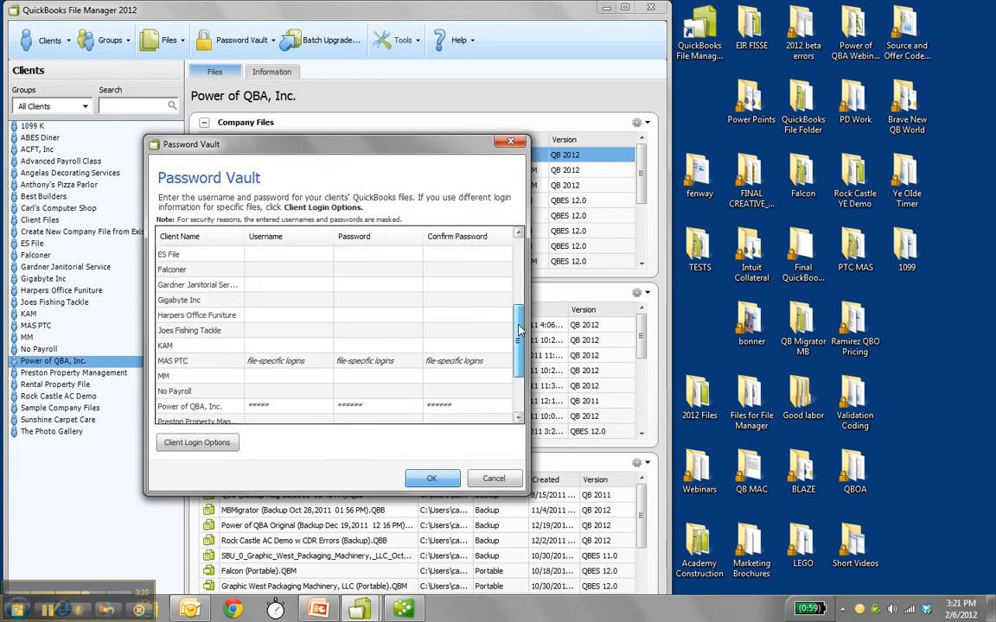
scroll(down, 3)
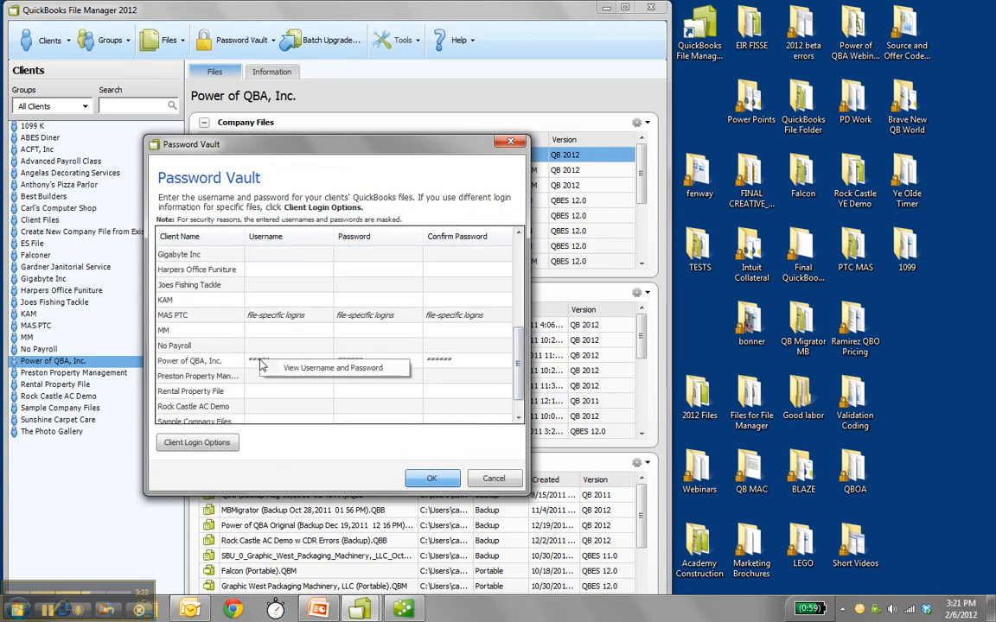
click(332, 366)
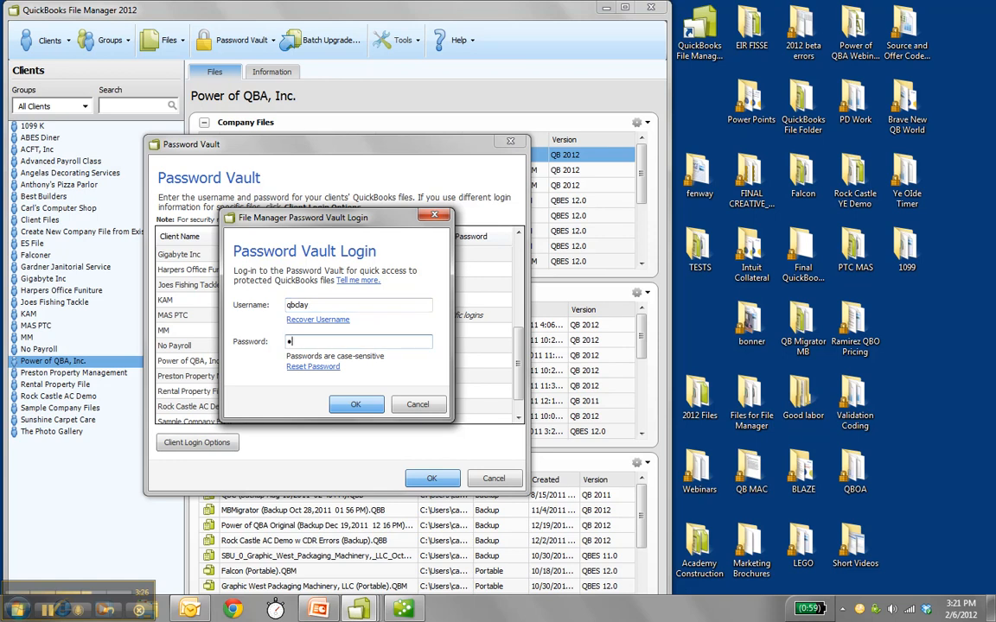
text(password)
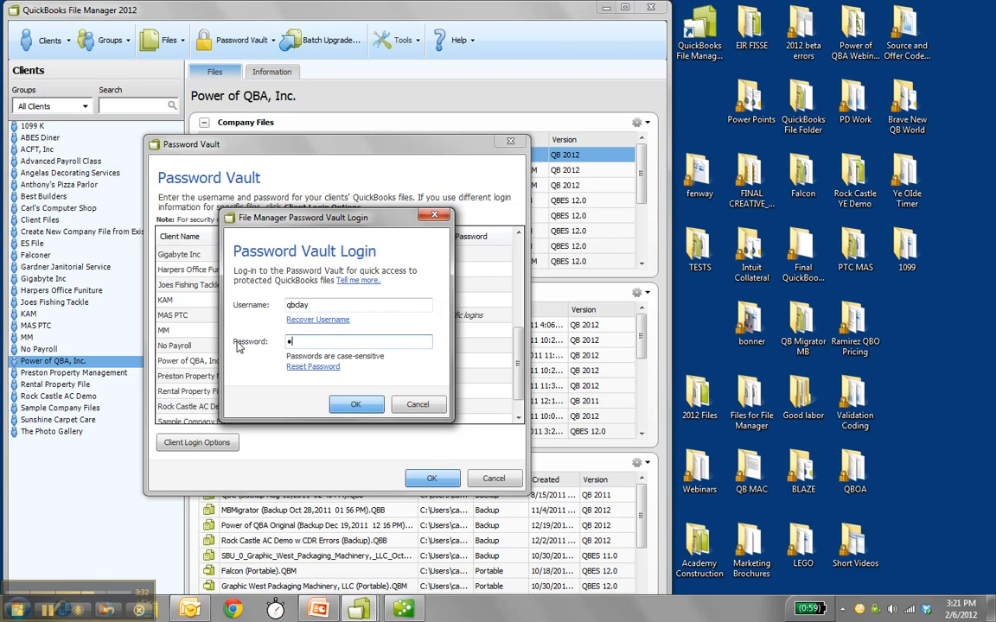
text(password)
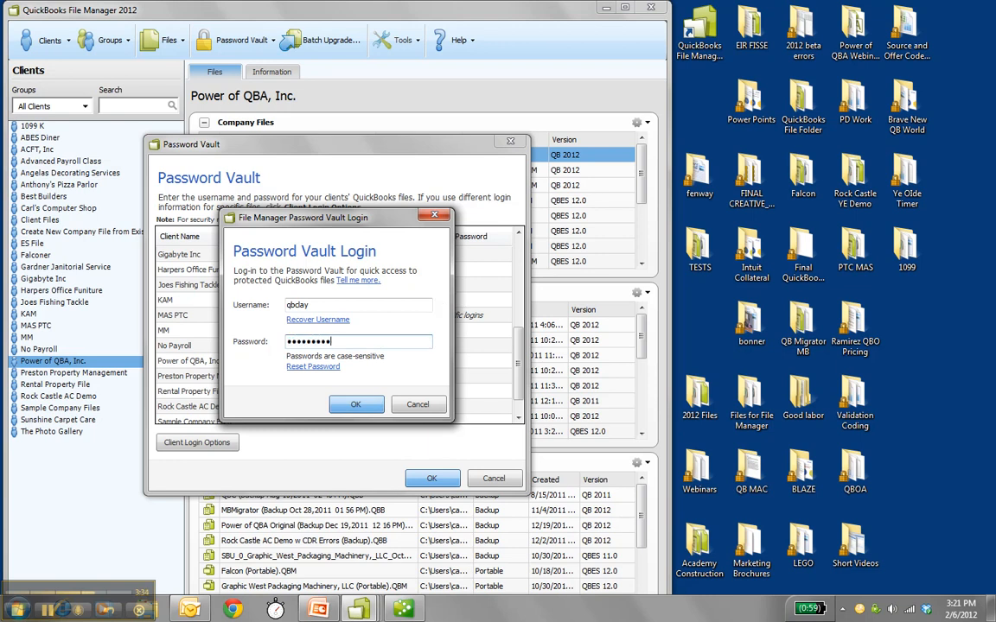
click(356, 405)
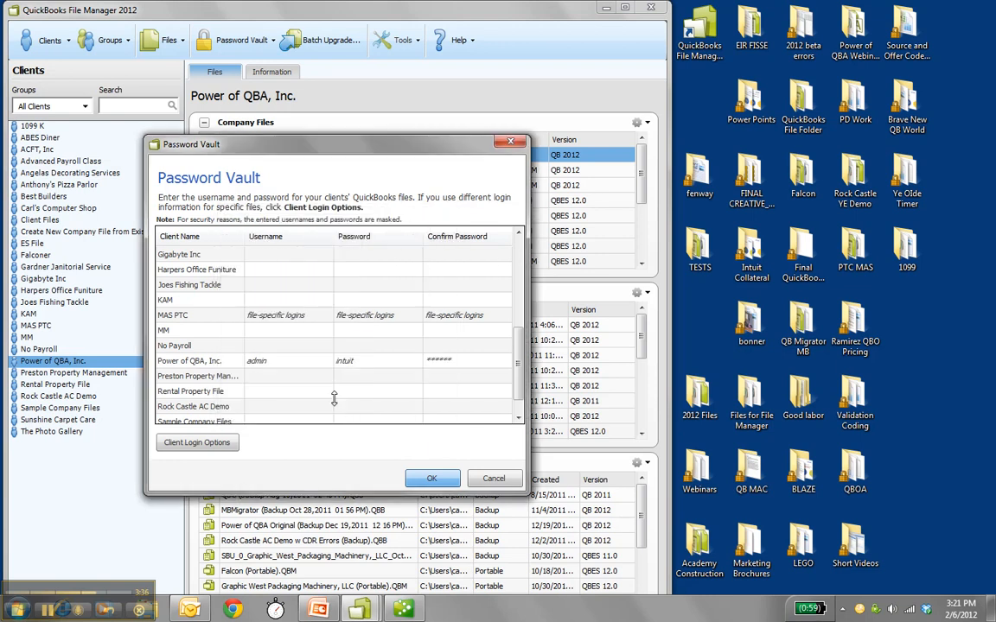
mouse_move(457, 442)
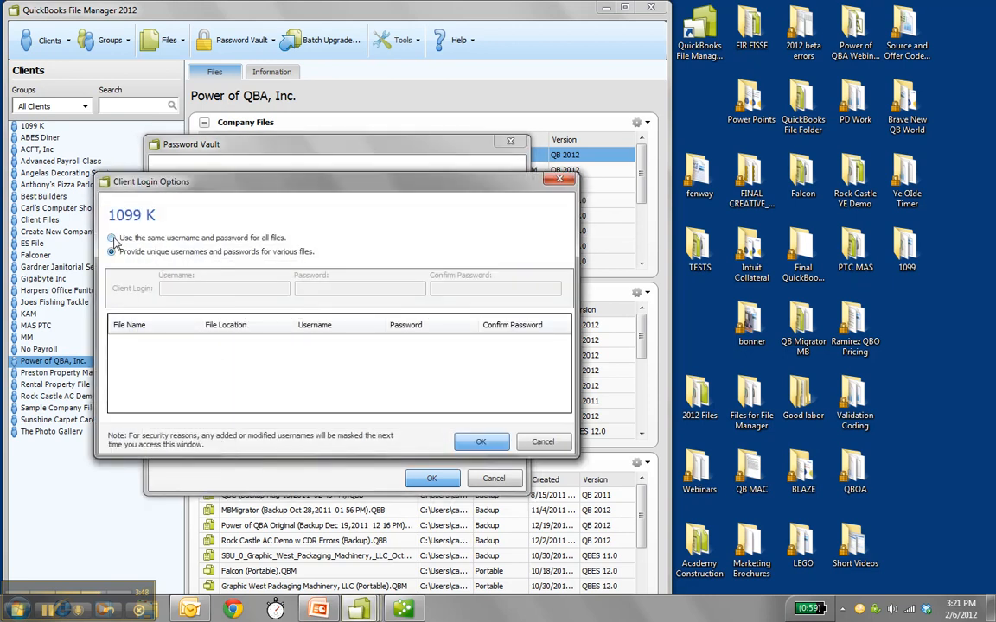
click(110, 252)
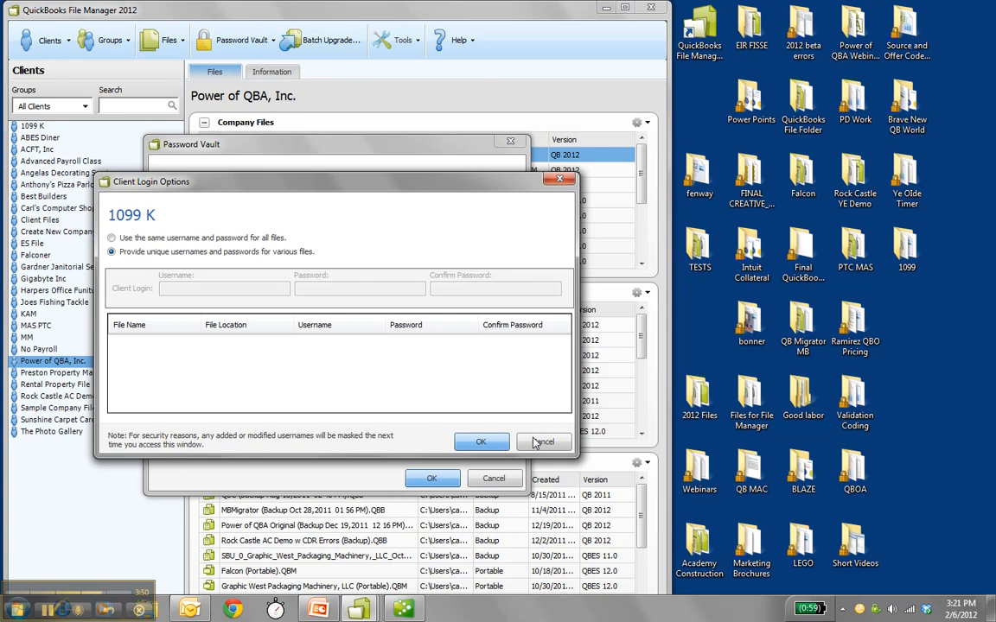
click(543, 442)
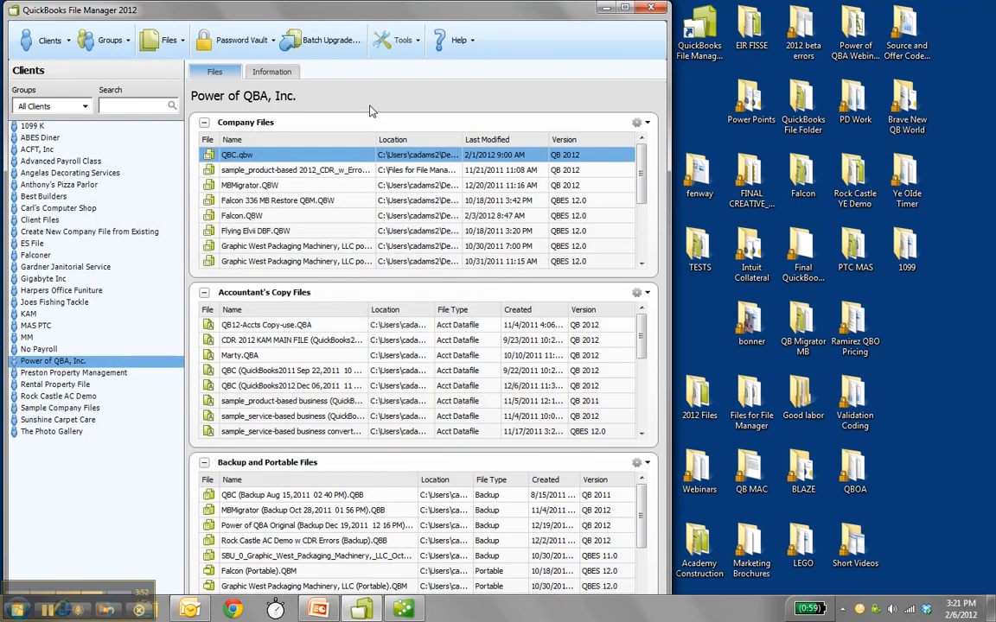
mouse_move(322, 40)
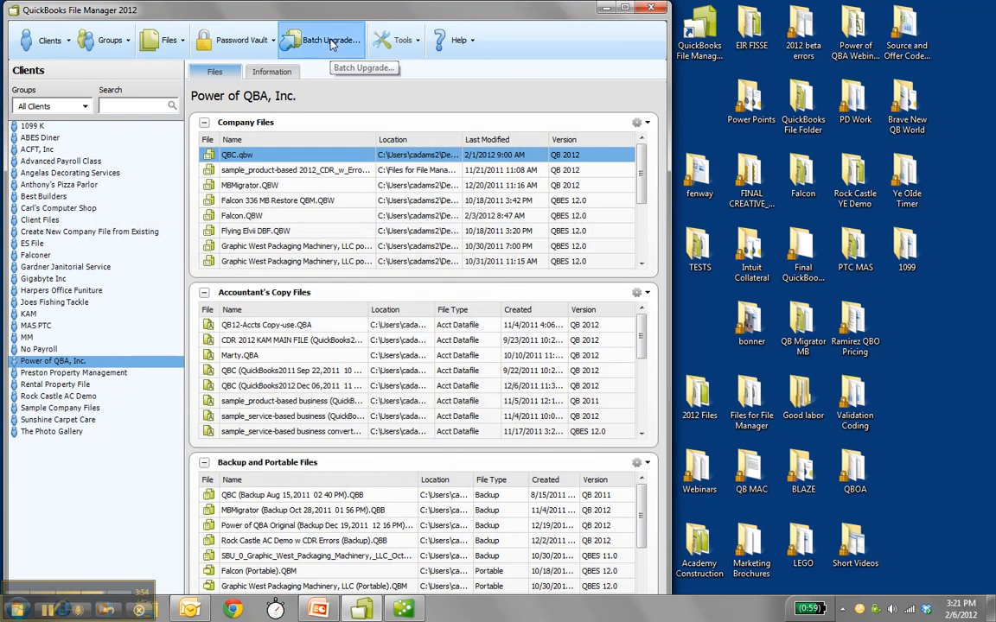
click(329, 39)
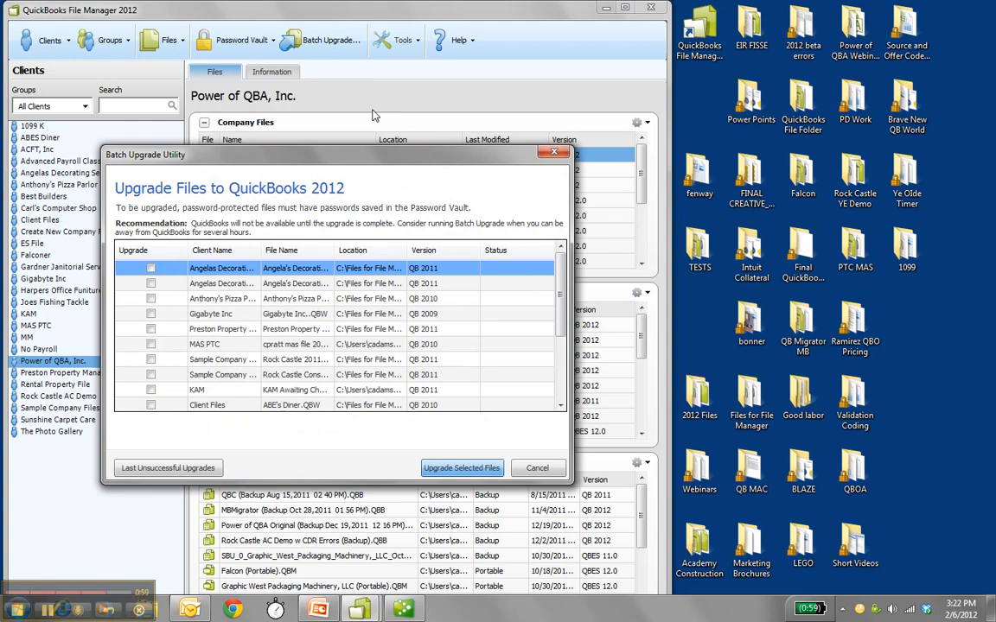
mouse_move(534, 444)
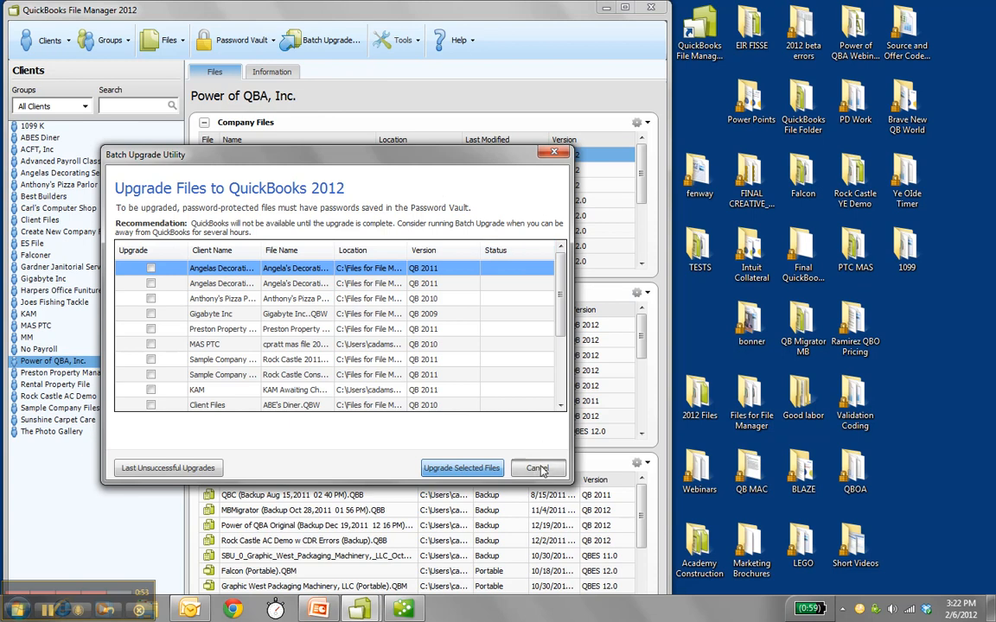
click(536, 466)
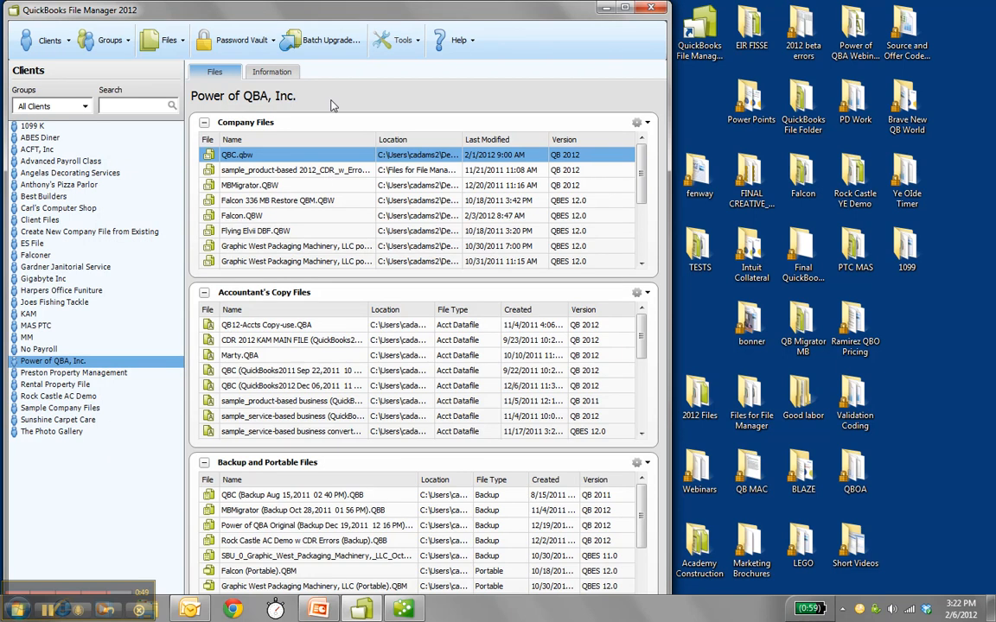
Review the Tools menu's backup commands, then minimize File Manager to show the desktop.
click(403, 39)
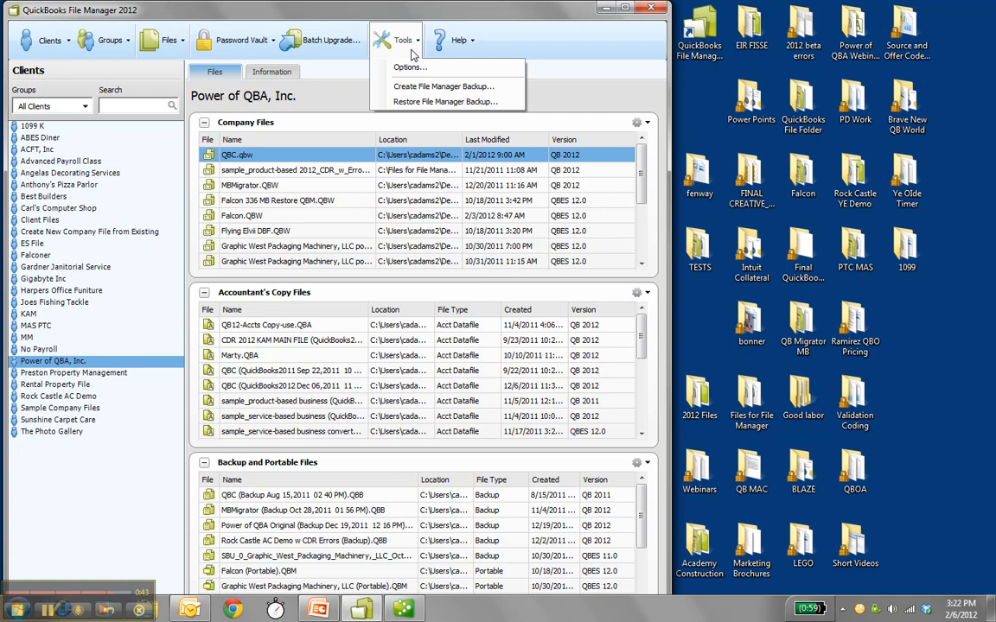
mouse_move(443, 86)
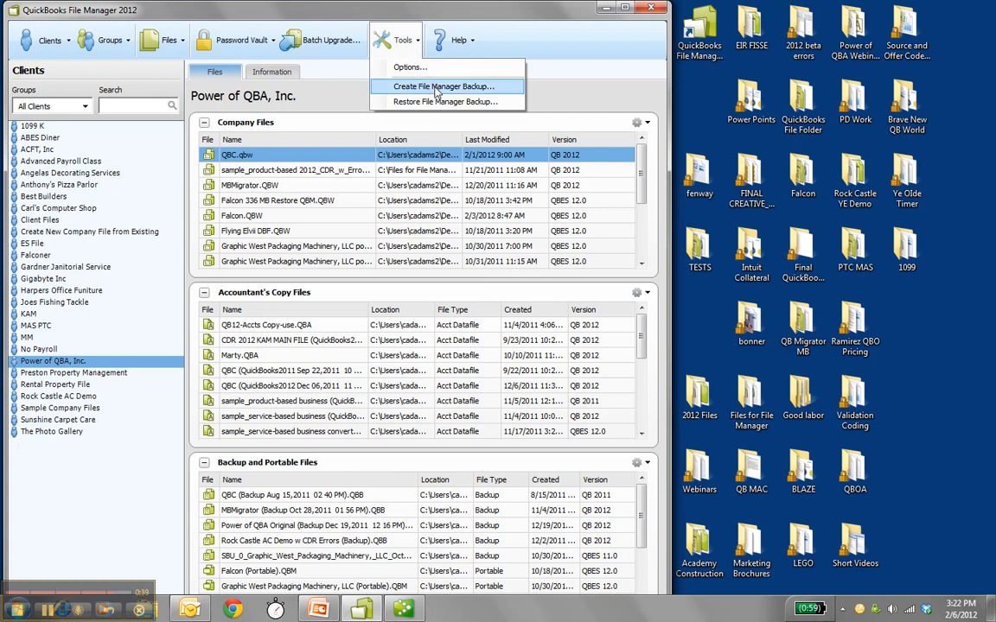
mouse_move(446, 100)
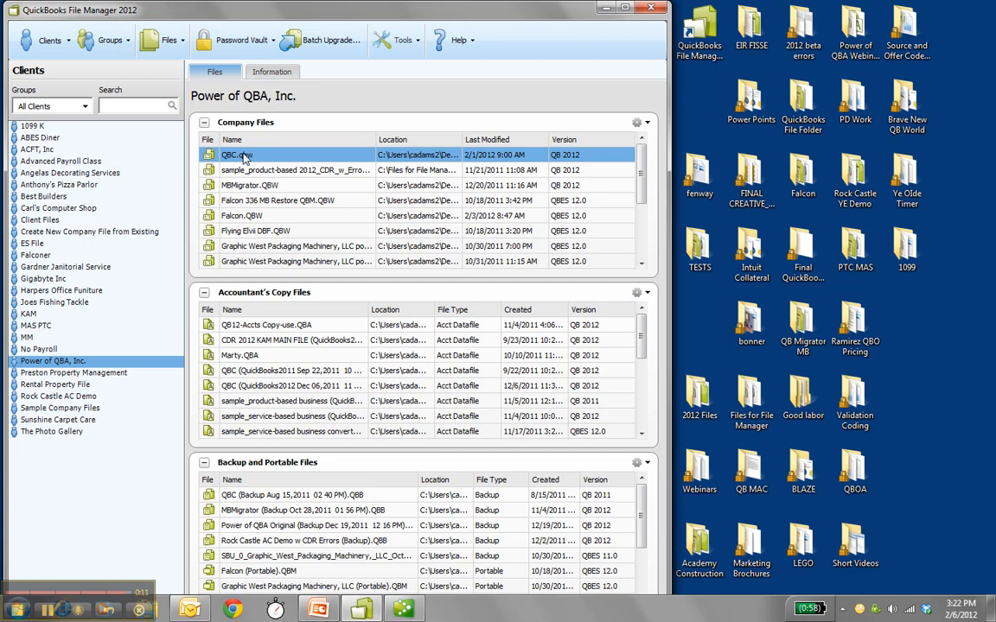
click(626, 10)
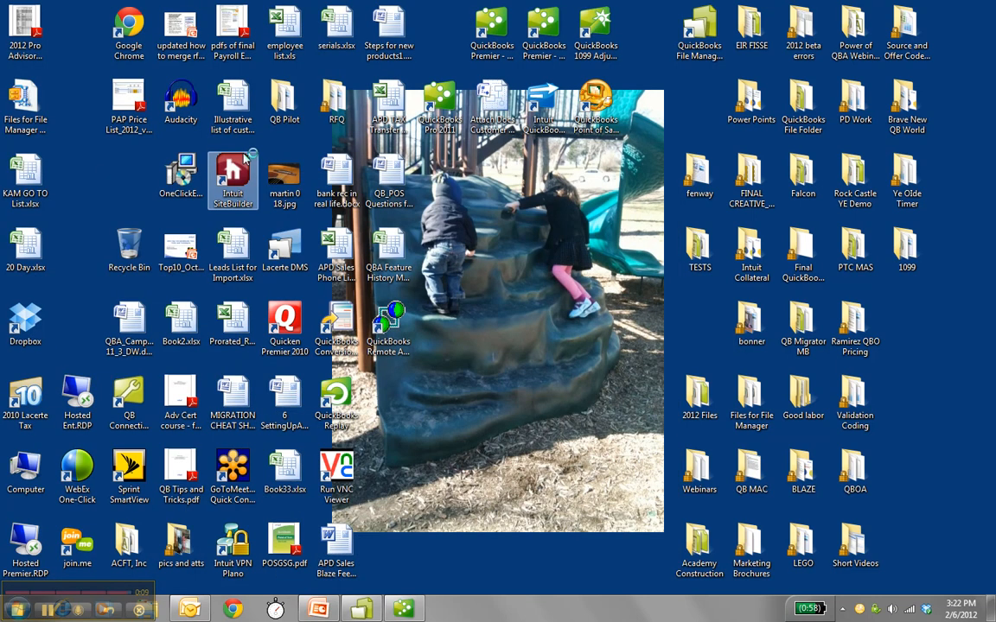